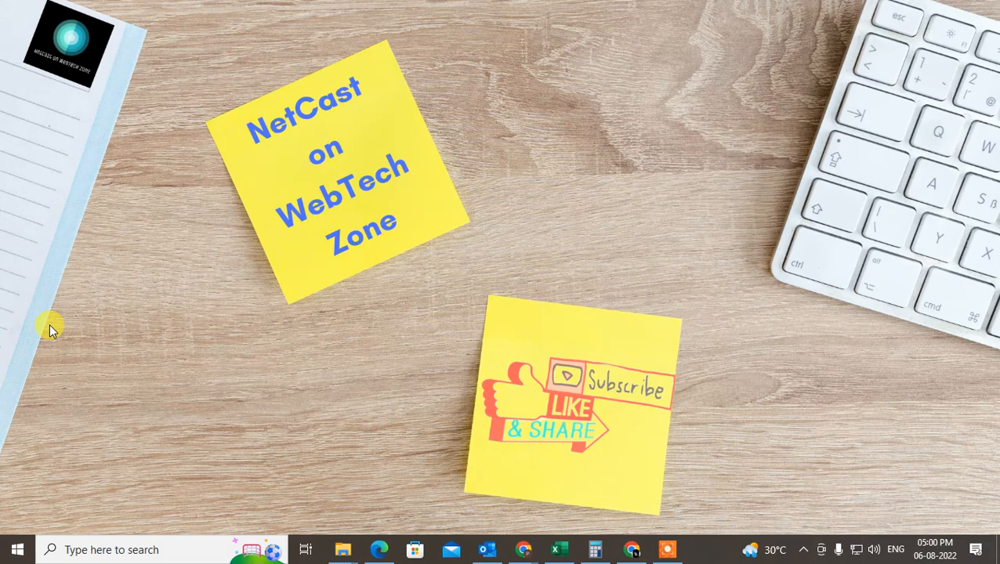
{"action": "mouse_move", "coordinate": [126, 237]}
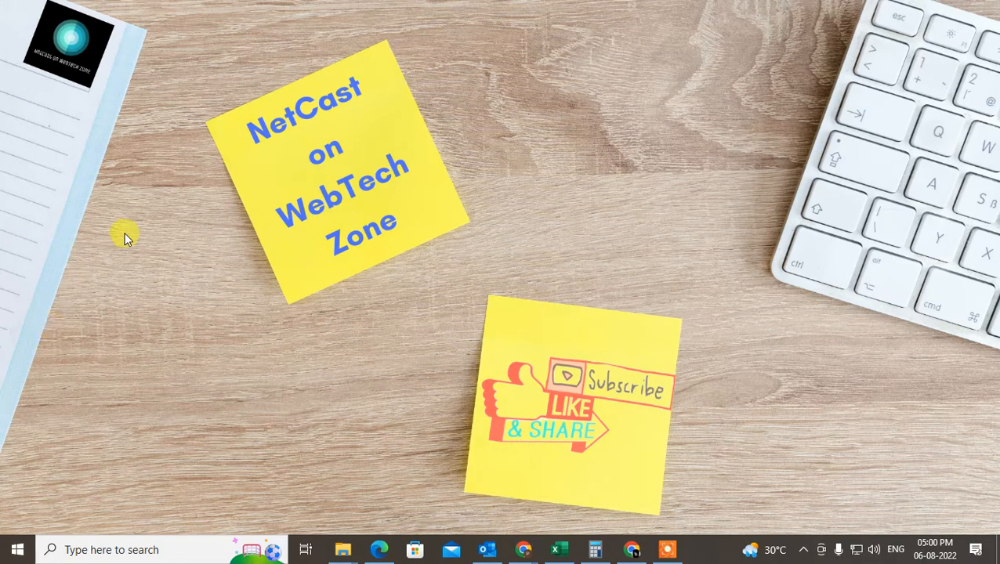
{"action": "mouse_move", "coordinate": [655, 246]}
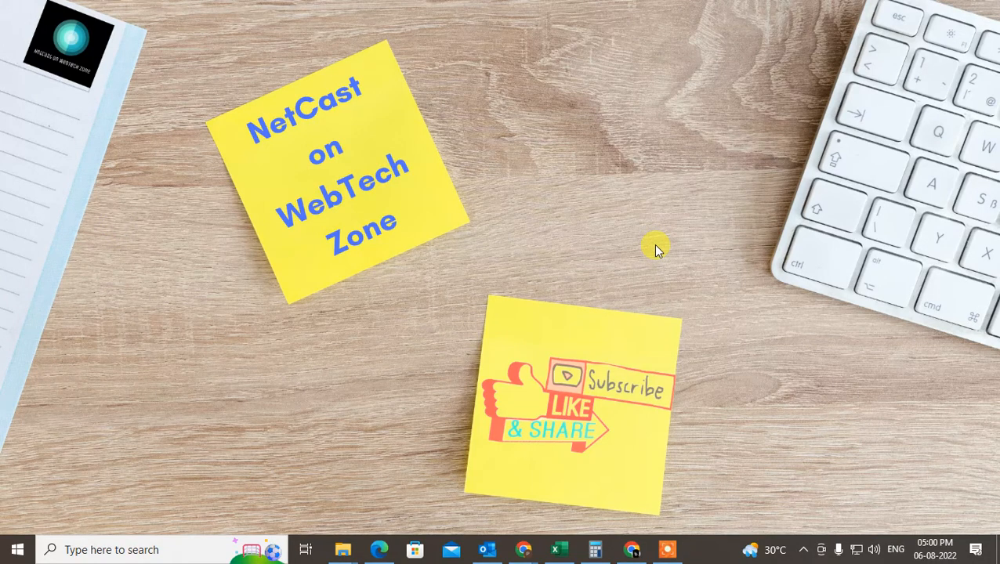
{"action": "mouse_move", "coordinate": [505, 86]}
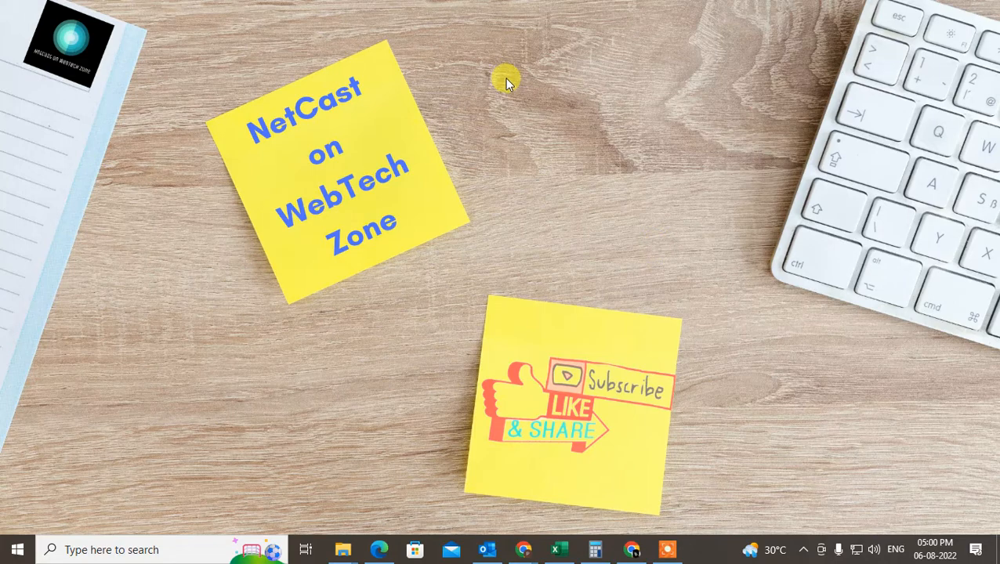
{"action": "mouse_move", "coordinate": [666, 226]}
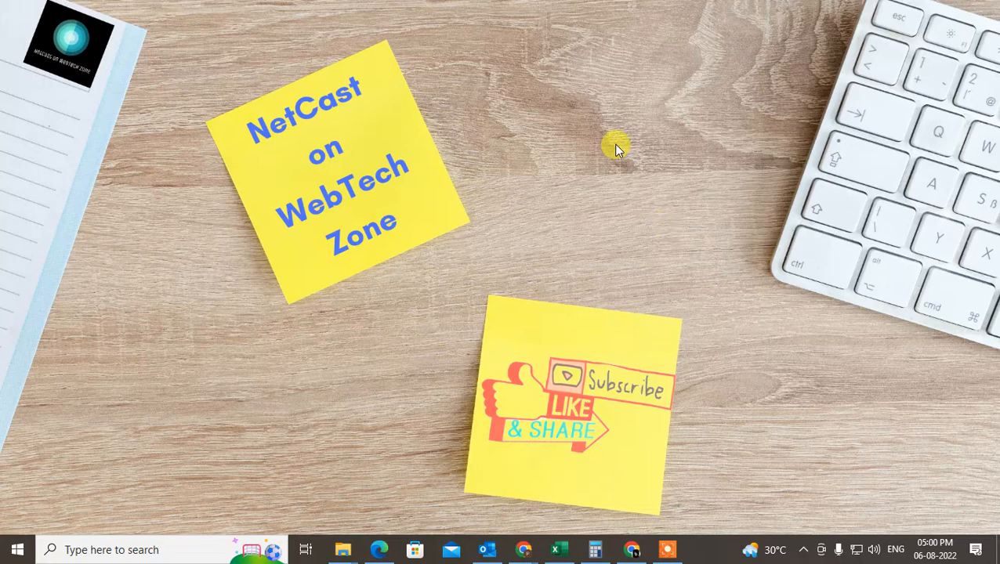
{"action": "mouse_move", "coordinate": [619, 134]}
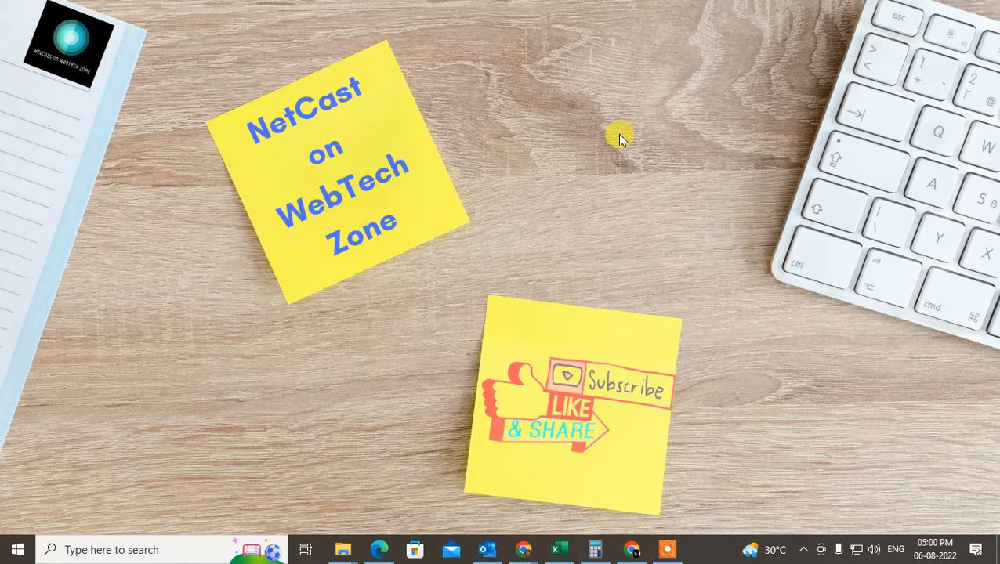
{"action": "mouse_move", "coordinate": [639, 122]}
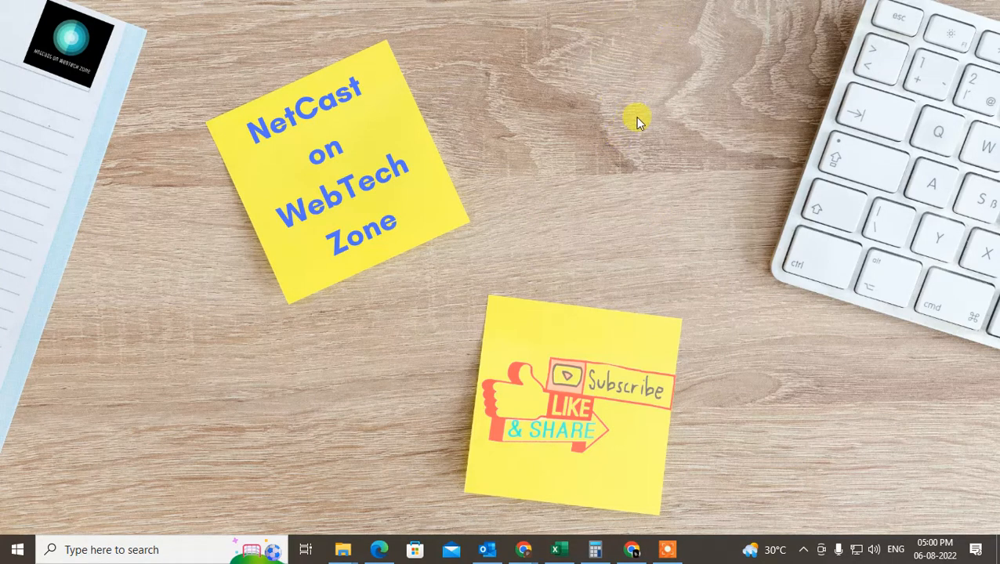
{"action": "mouse_move", "coordinate": [505, 529]}
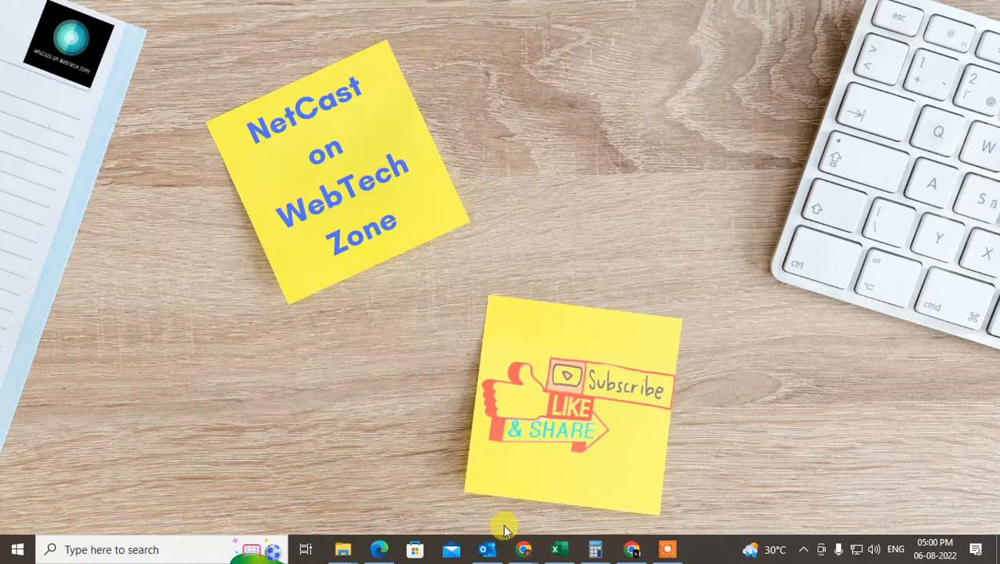
Launch Outlook desktop and browse the Inbox message list.
{"action": "left_click", "coordinate": [486, 549]}
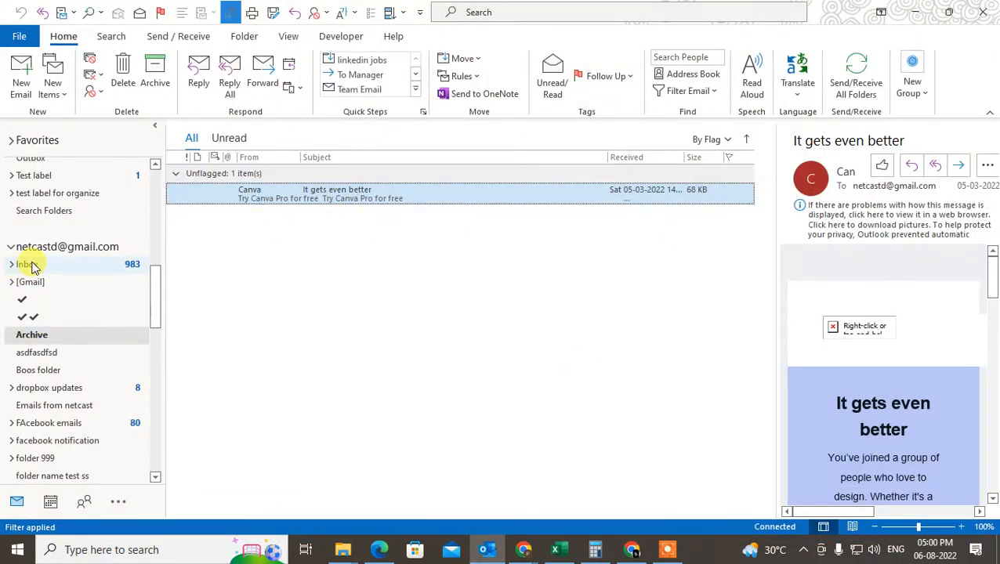
{"action": "left_click", "coordinate": [28, 264]}
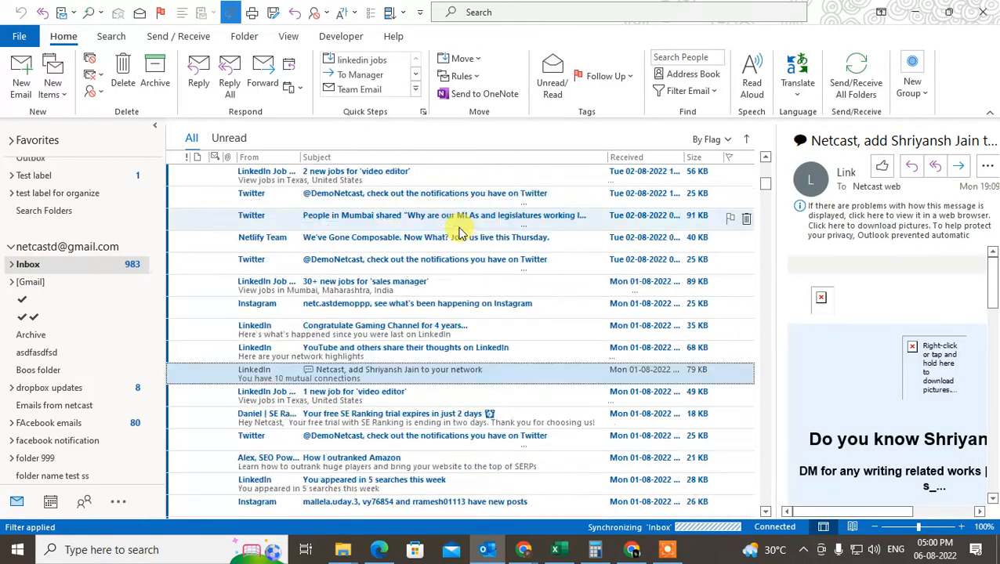
{"action": "scroll", "scroll_direction": "down", "scroll_amount": 3}
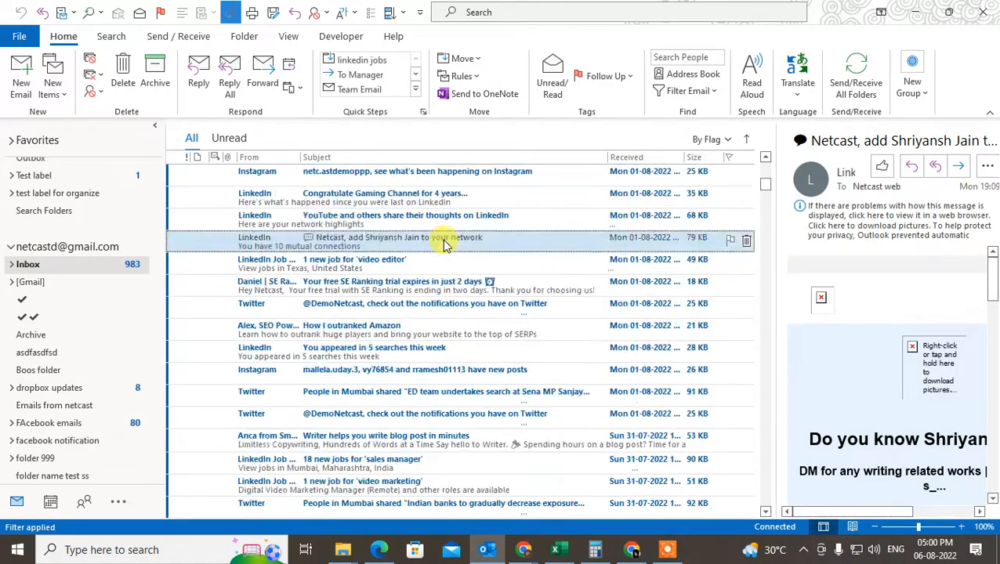
{"action": "right_click", "coordinate": [28, 264]}
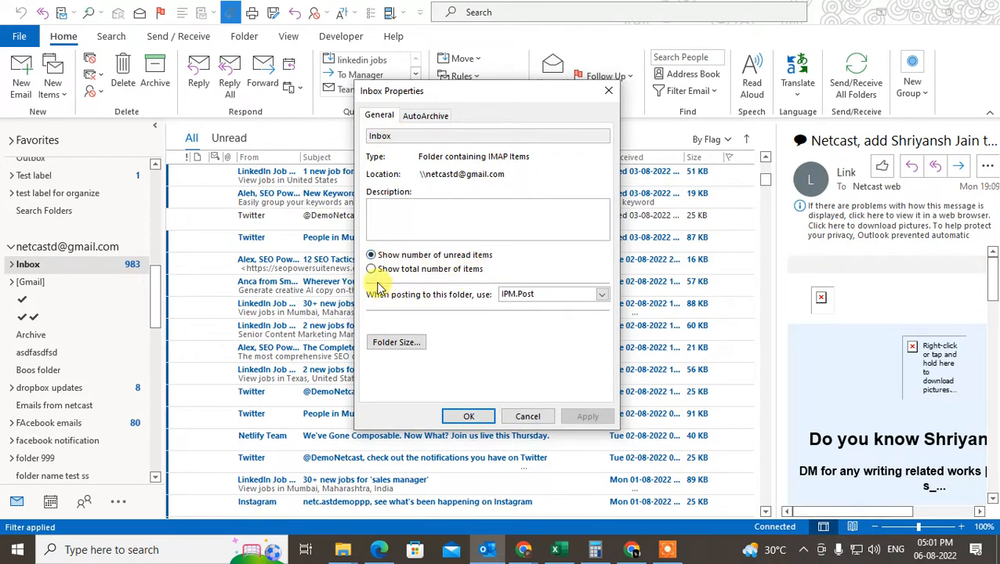
{"action": "left_click", "coordinate": [372, 269]}
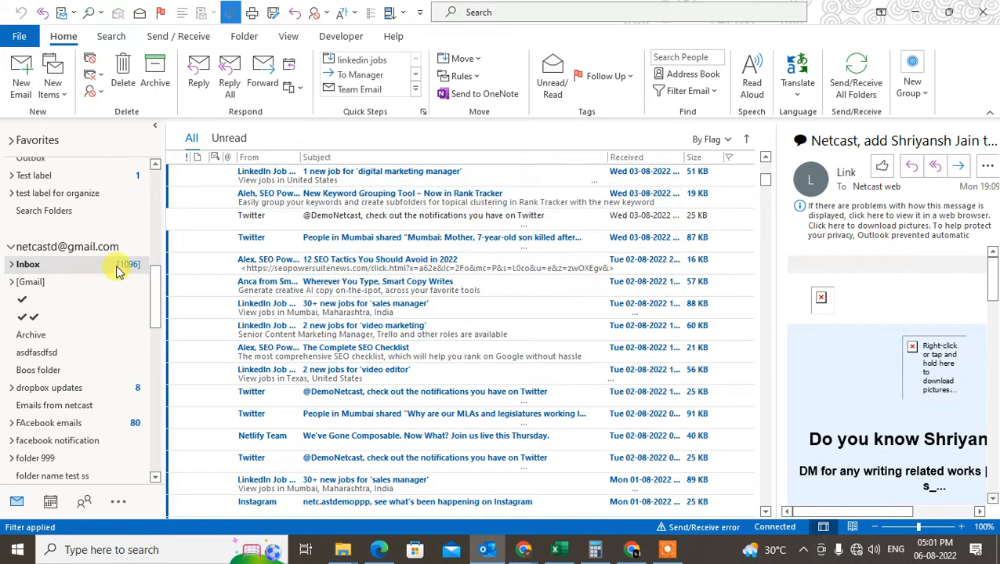
{"action": "mouse_move", "coordinate": [508, 237]}
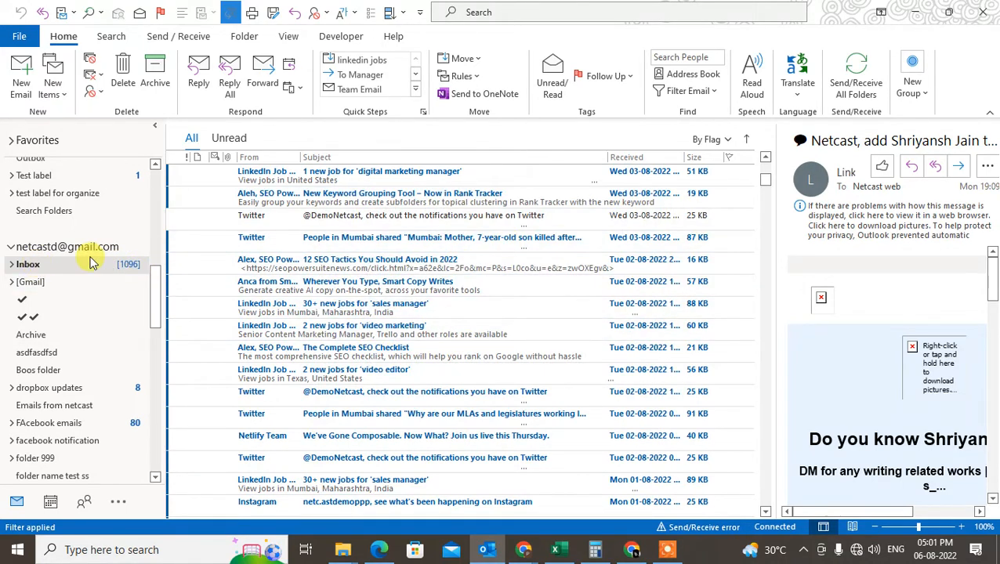
{"action": "right_click", "coordinate": [27, 264]}
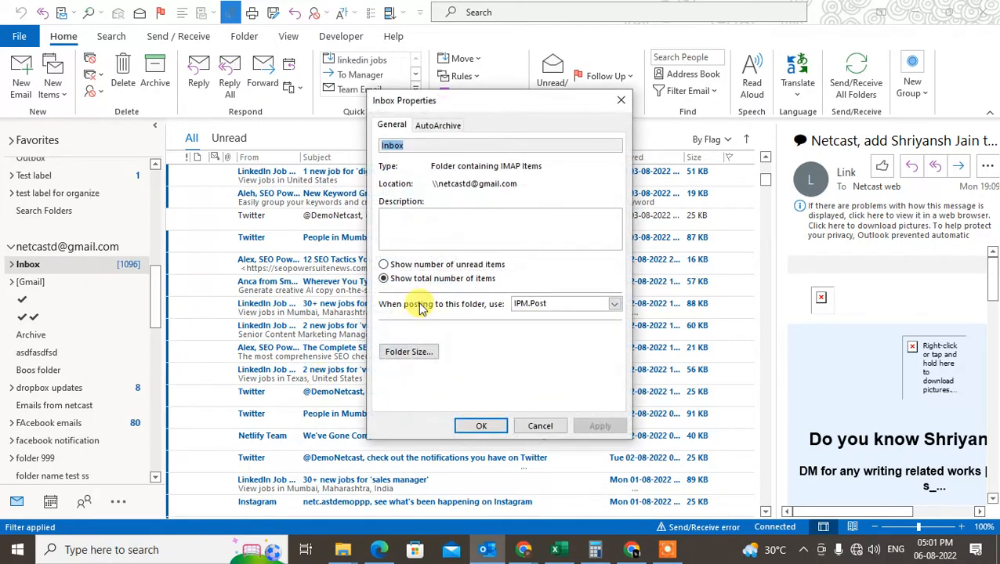
{"action": "left_click", "coordinate": [383, 264]}
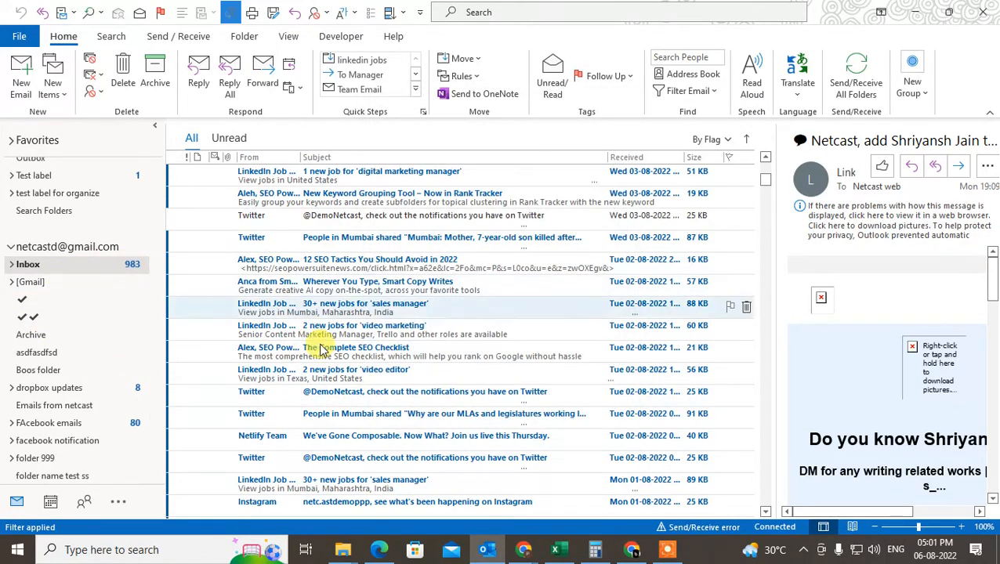
Make the dropbox updates folder show its total item count (11) via Properties.
{"action": "right_click", "coordinate": [48, 387]}
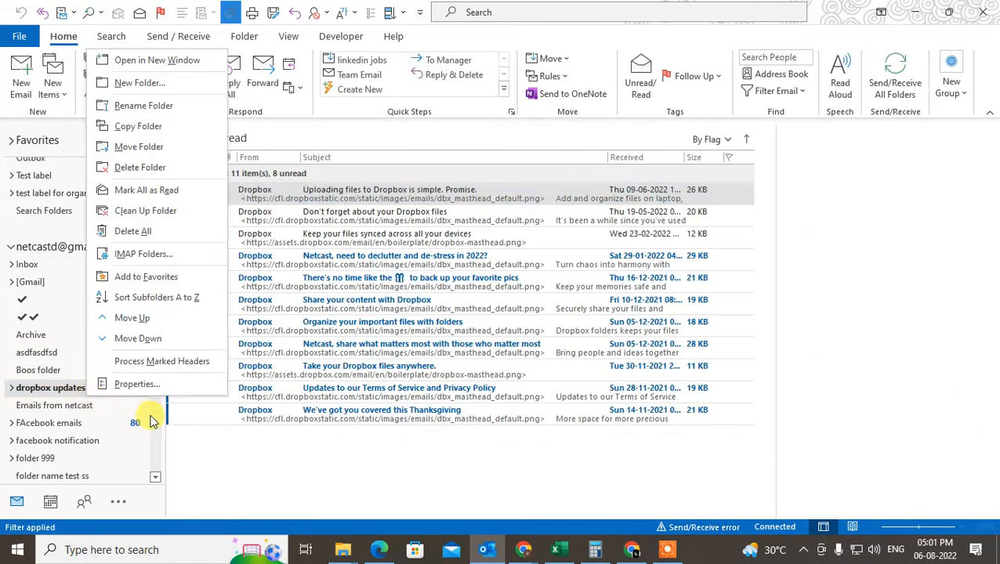
{"action": "left_click", "coordinate": [137, 384]}
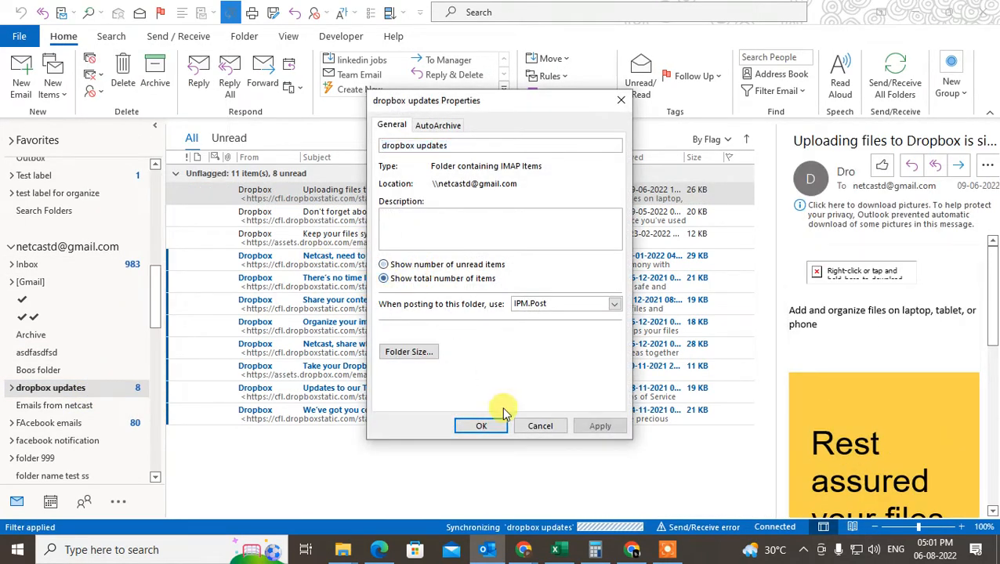
{"action": "left_click", "coordinate": [481, 426]}
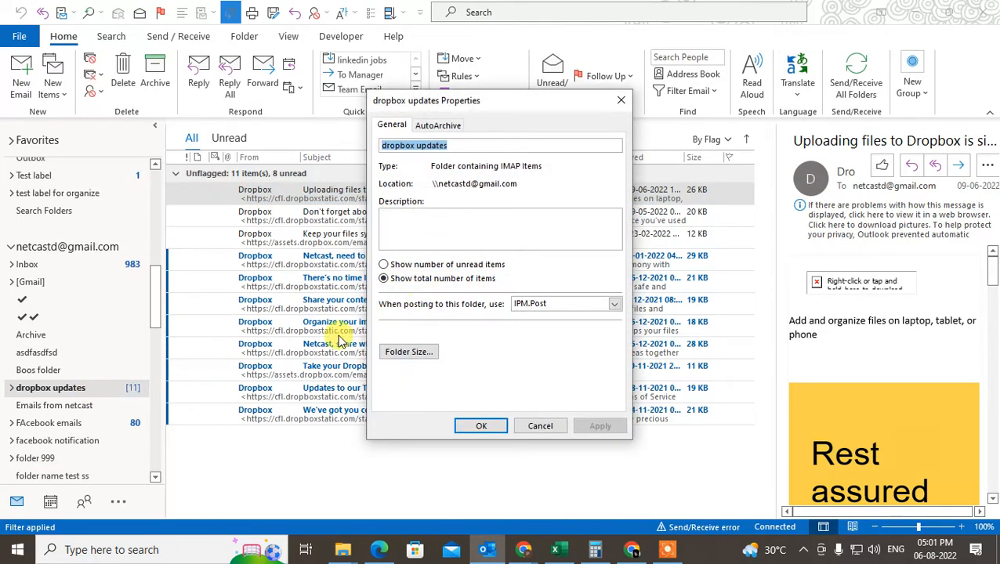
{"action": "left_click", "coordinate": [383, 264]}
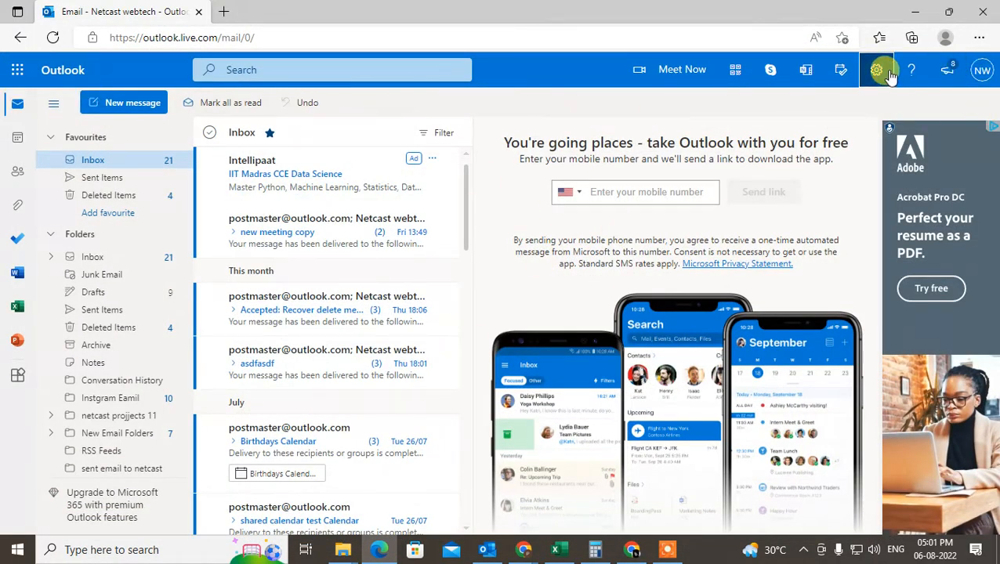
Open all Outlook on the web settings on the General category.
{"action": "left_click", "coordinate": [876, 70]}
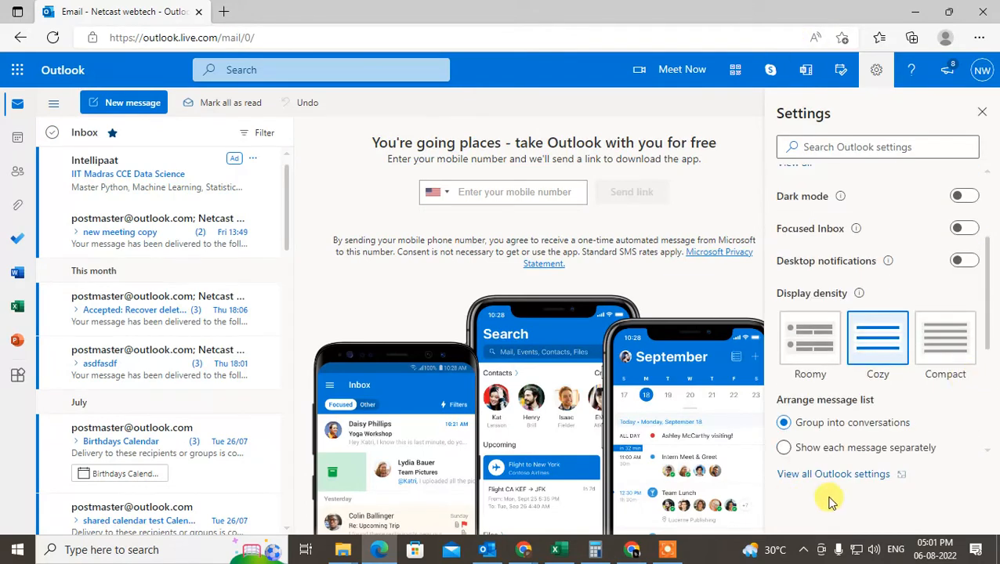
{"action": "left_click", "coordinate": [833, 474]}
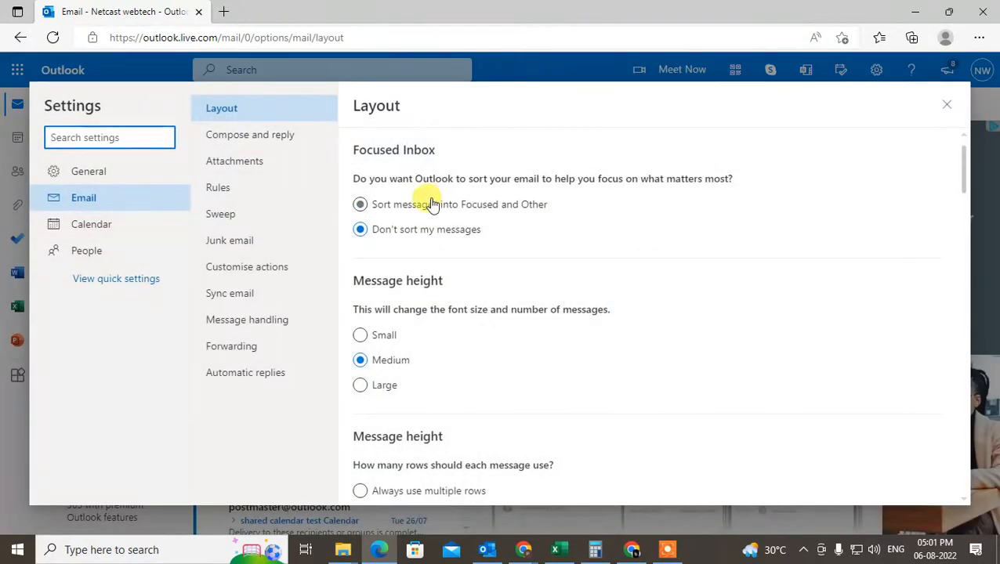
{"action": "left_click", "coordinate": [88, 171]}
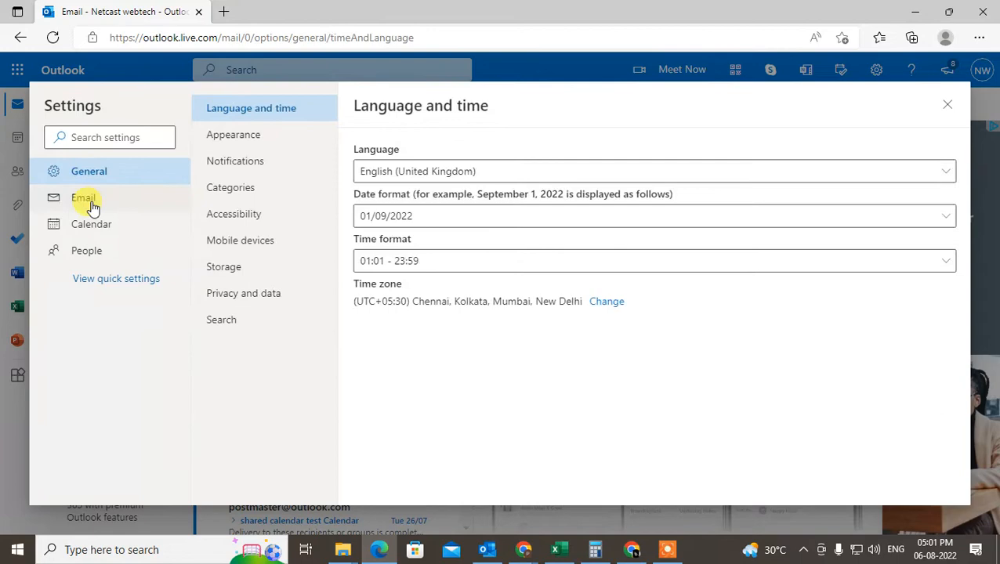
{"action": "mouse_move", "coordinate": [263, 314]}
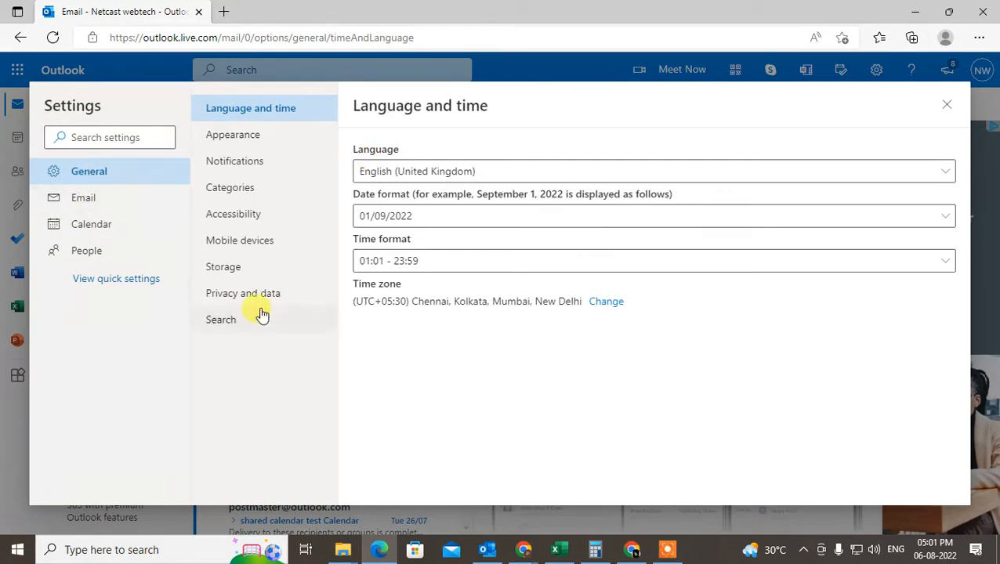
Review Storage settings: 0.01 GB of 15 GB used and per-folder message counts.
{"action": "left_click", "coordinate": [222, 266]}
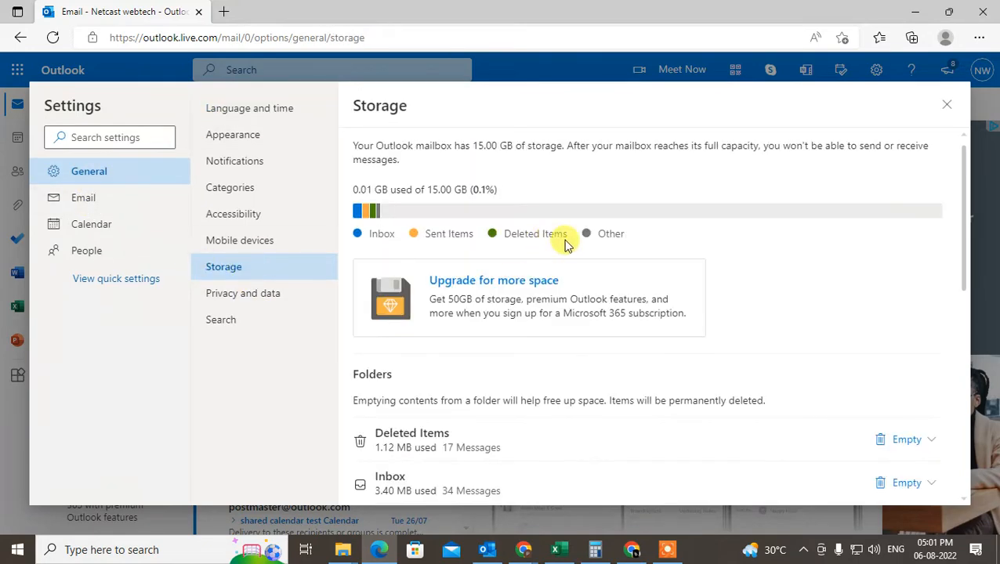
{"action": "scroll", "scroll_direction": "down", "scroll_amount": 3}
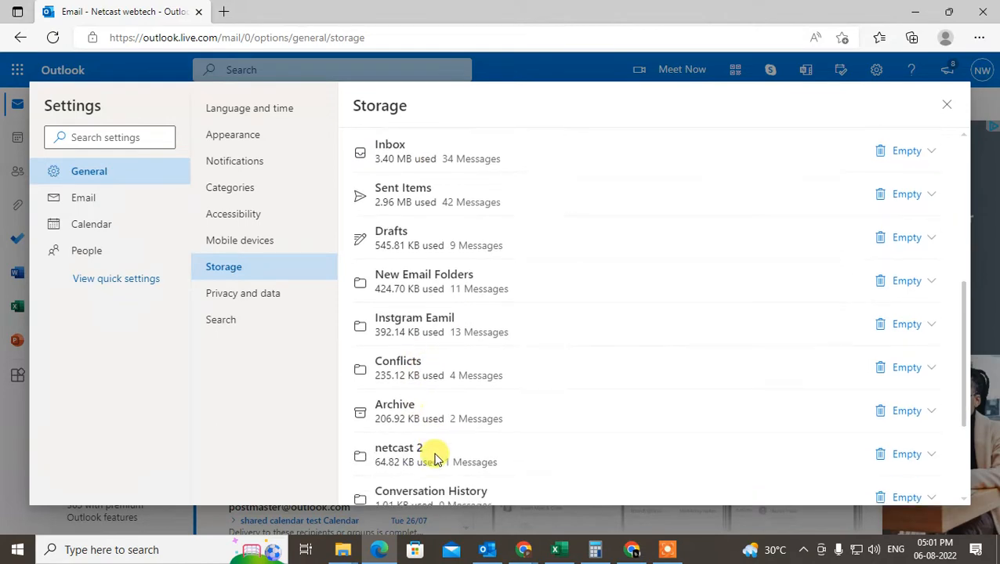
{"action": "scroll", "scroll_direction": "up", "scroll_amount": 3}
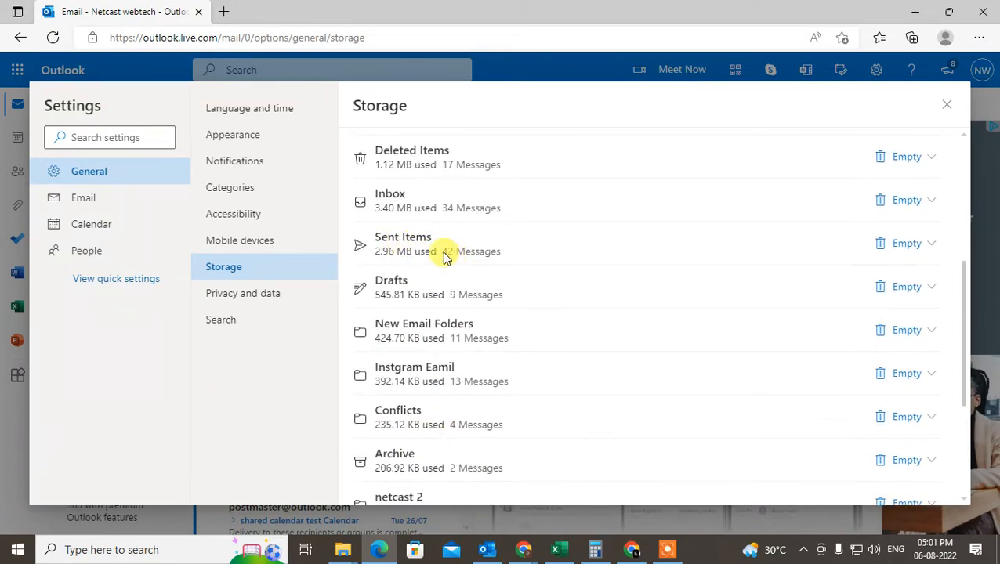
{"action": "mouse_move", "coordinate": [486, 254]}
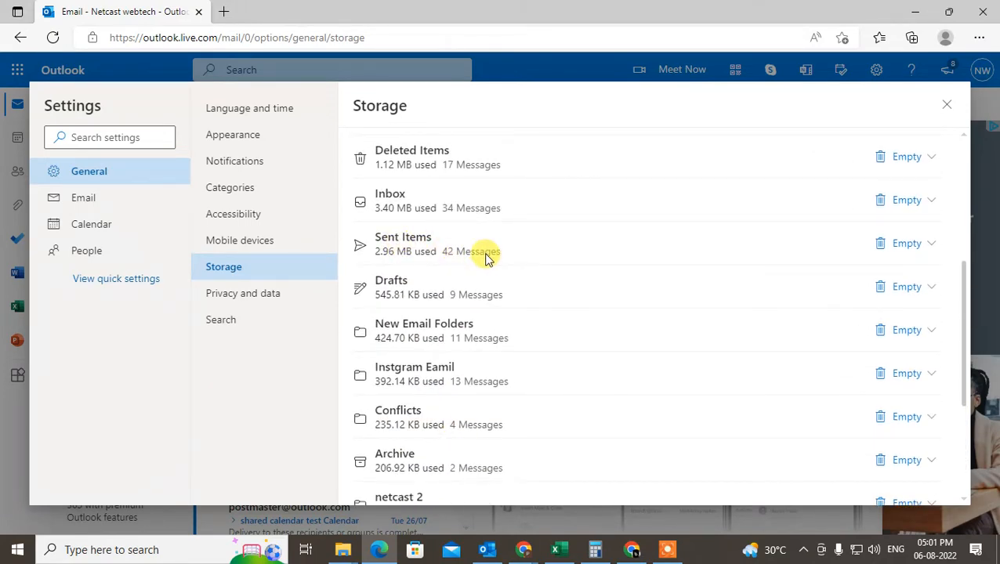
{"action": "scroll", "scroll_direction": "up", "scroll_amount": 3}
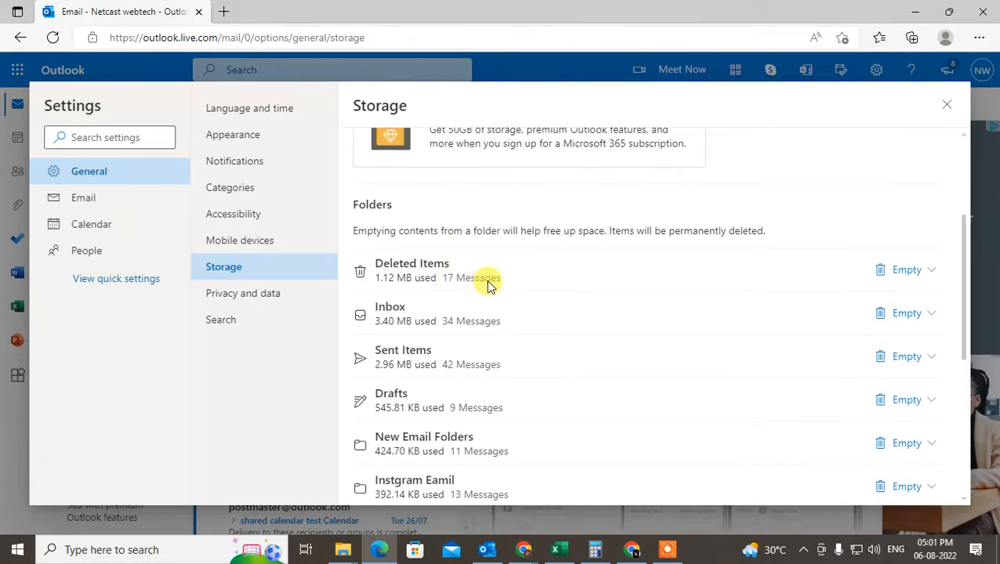
{"action": "mouse_move", "coordinate": [509, 293]}
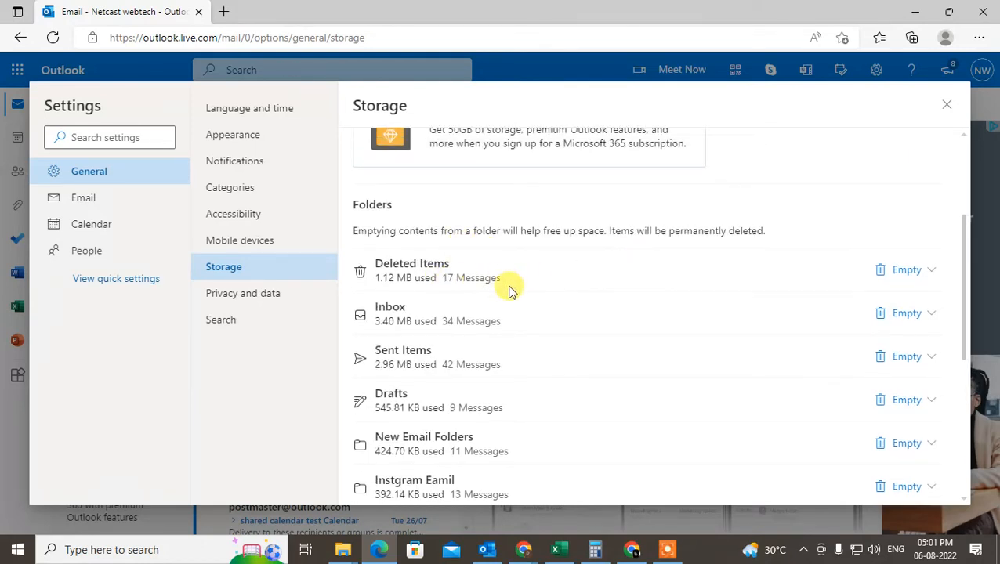